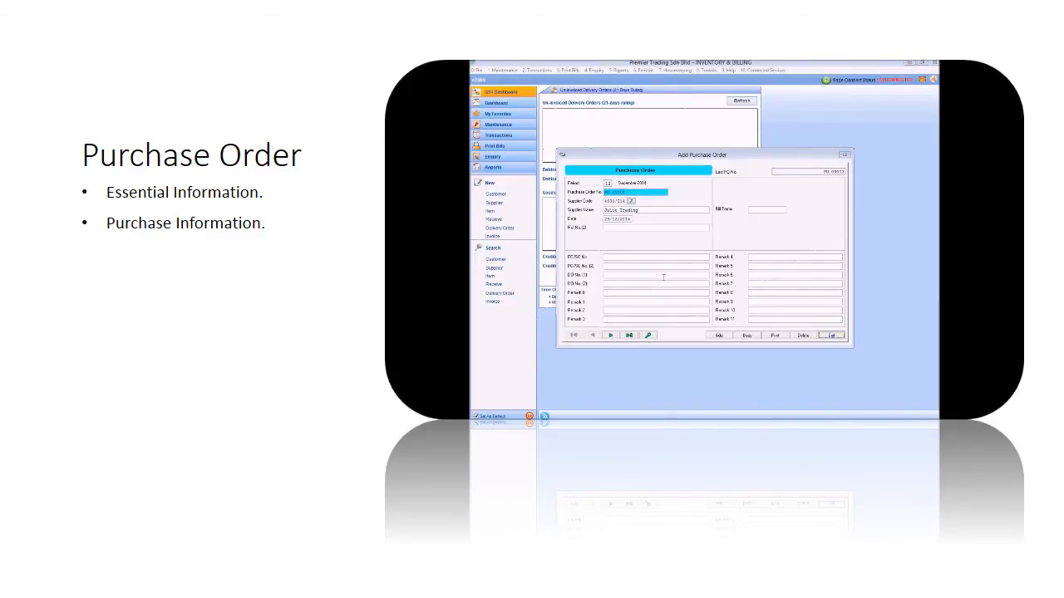
# Add the Julie Trading purchase order dated 29/12/2014 and start editing it.
pyautogui.click(718, 335)
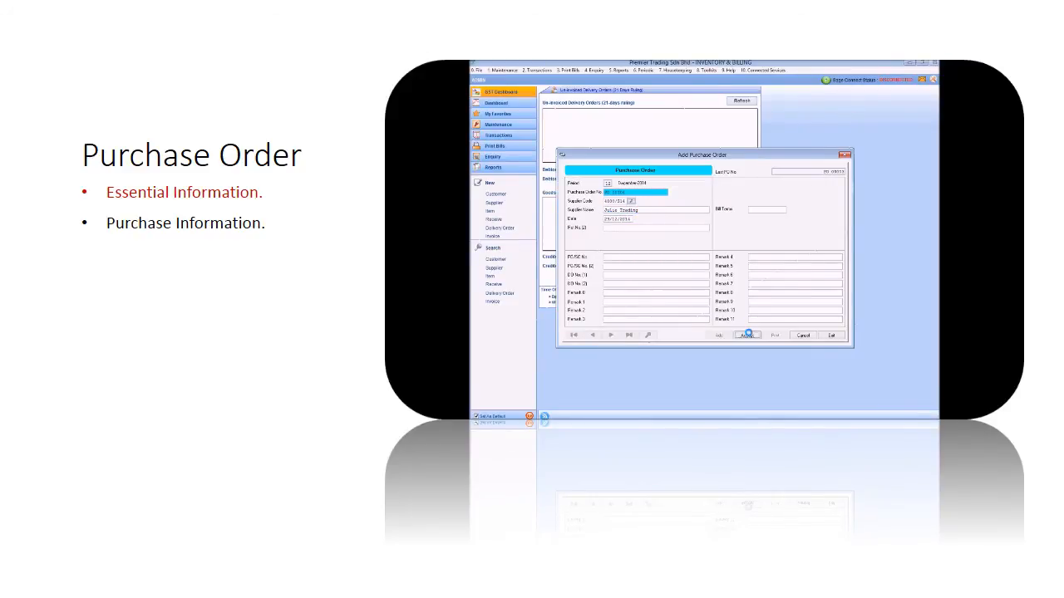
# Save a line of 100 Black Pepper Crispy Fried Chicken at 10.00 with SST TX, then bring up printing.
pyautogui.click(748, 336)
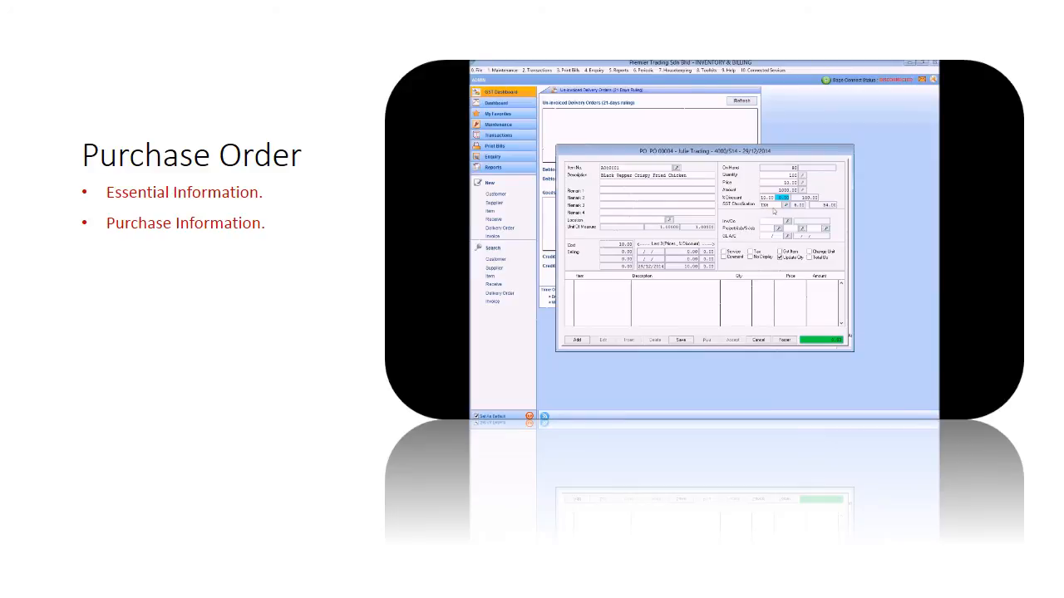
pyautogui.moveTo(777, 210)
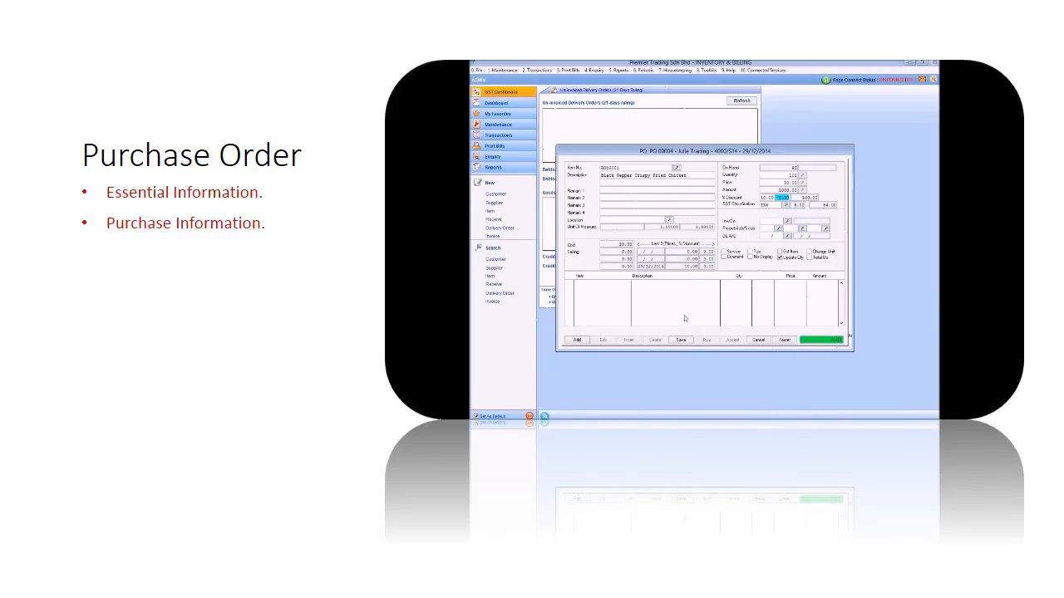
pyautogui.click(680, 340)
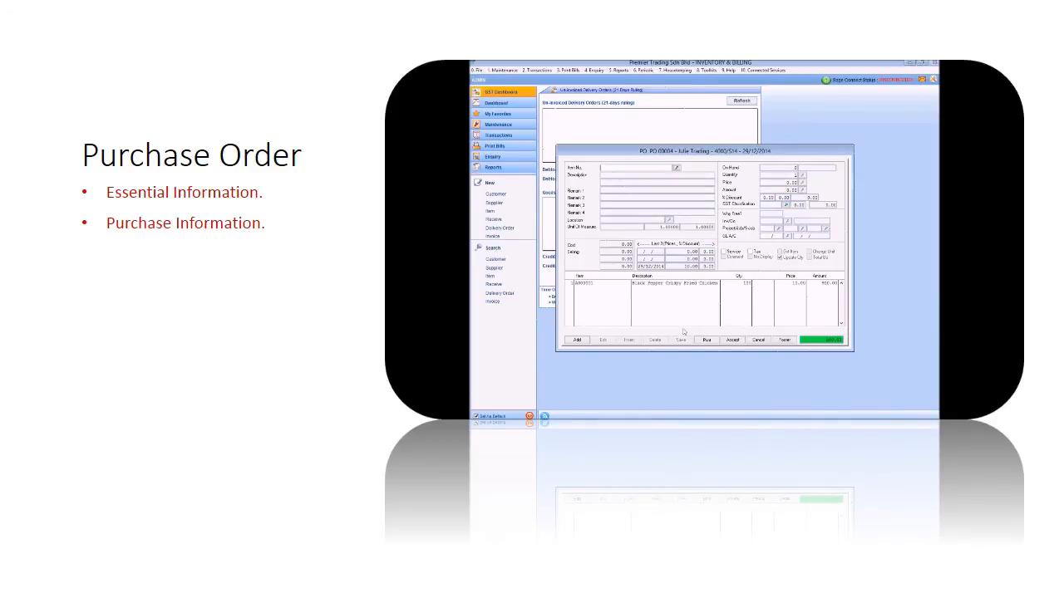
pyautogui.moveTo(711, 303)
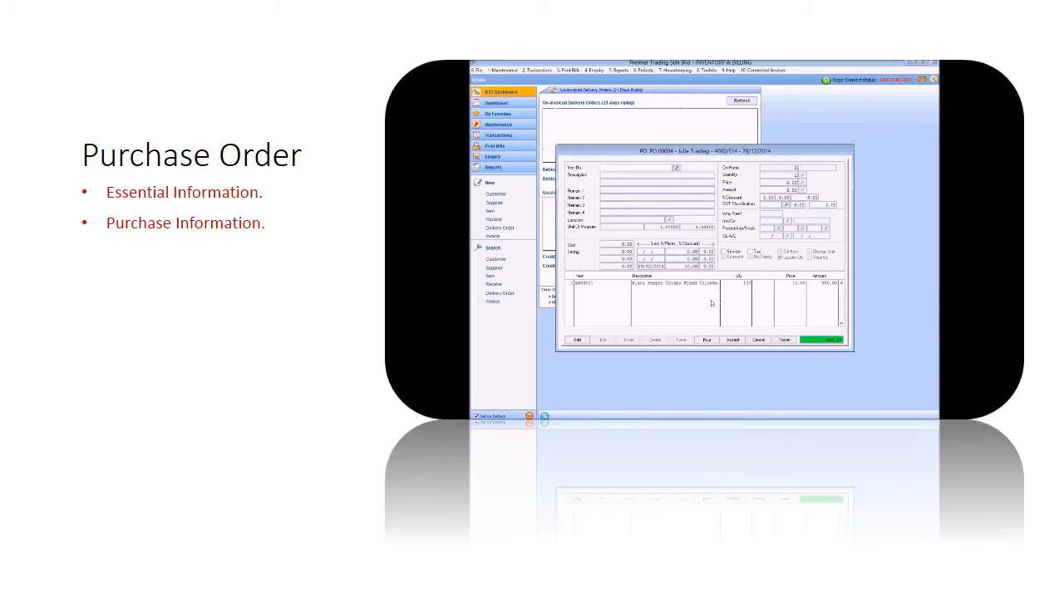
pyautogui.click(706, 340)
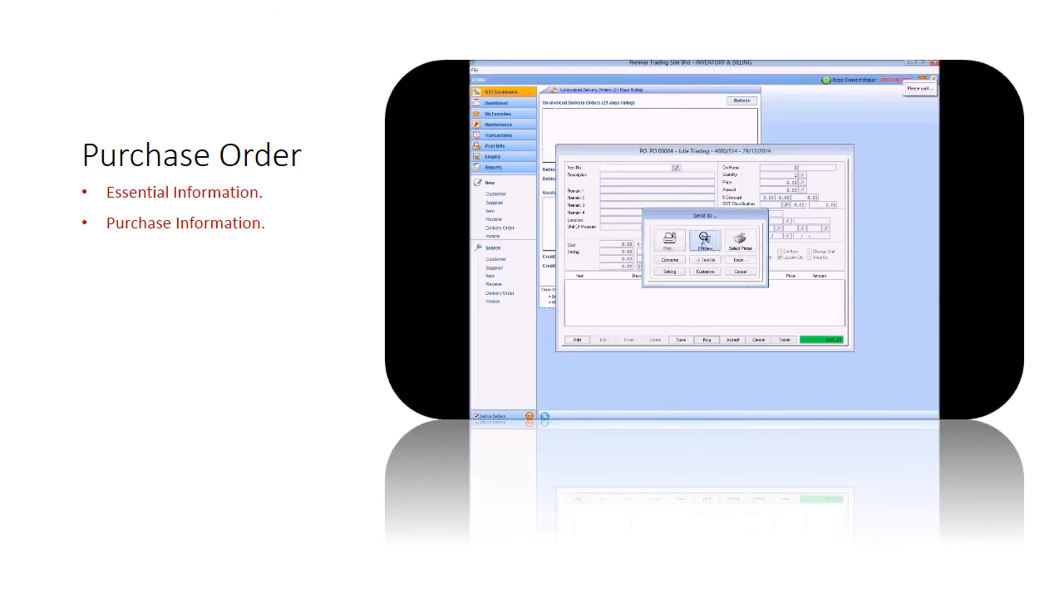
# Preview the Julie Trading purchase order on screen with its chicken line and totals.
pyautogui.click(705, 241)
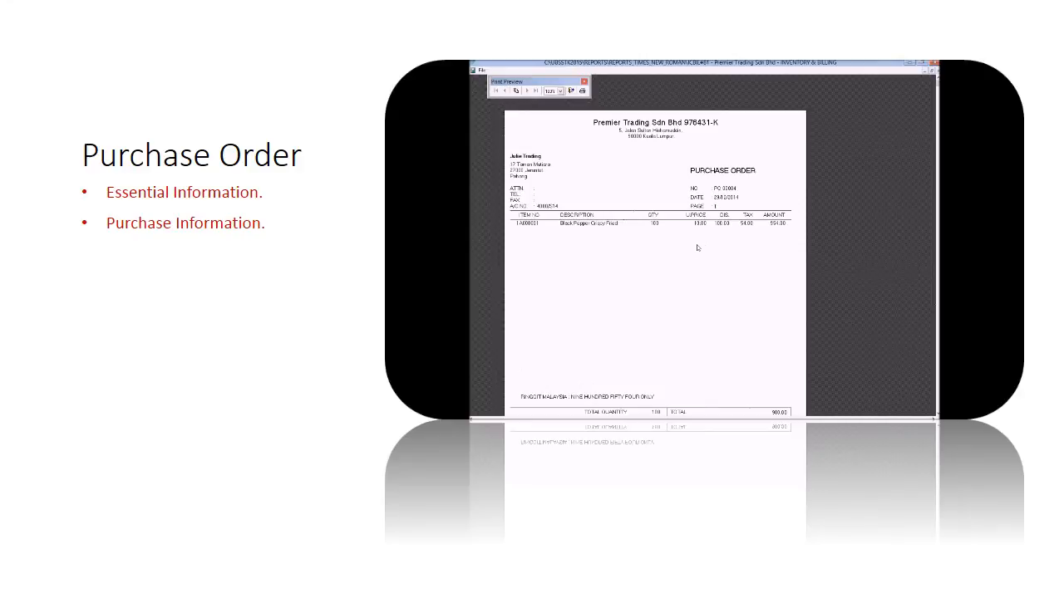
pyautogui.scroll(3)
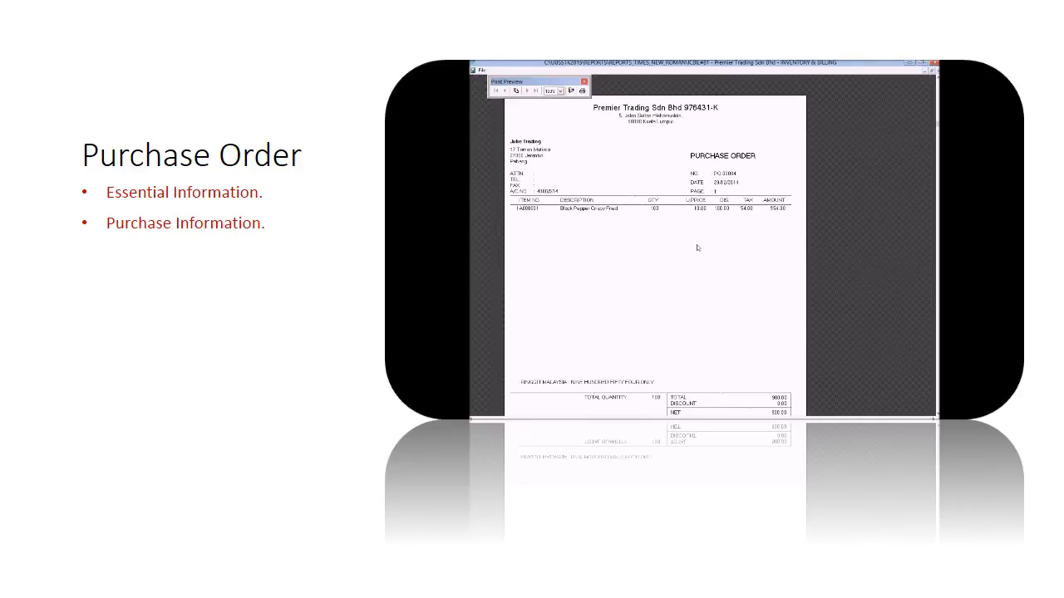